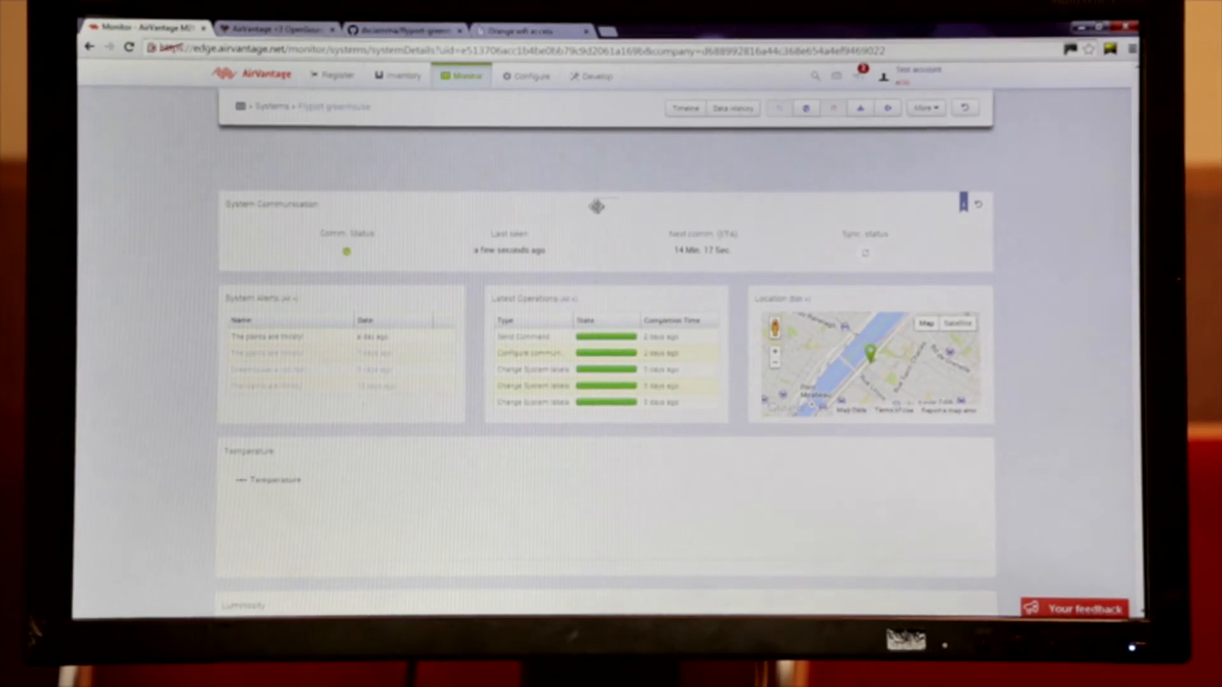
scroll(down, 3)
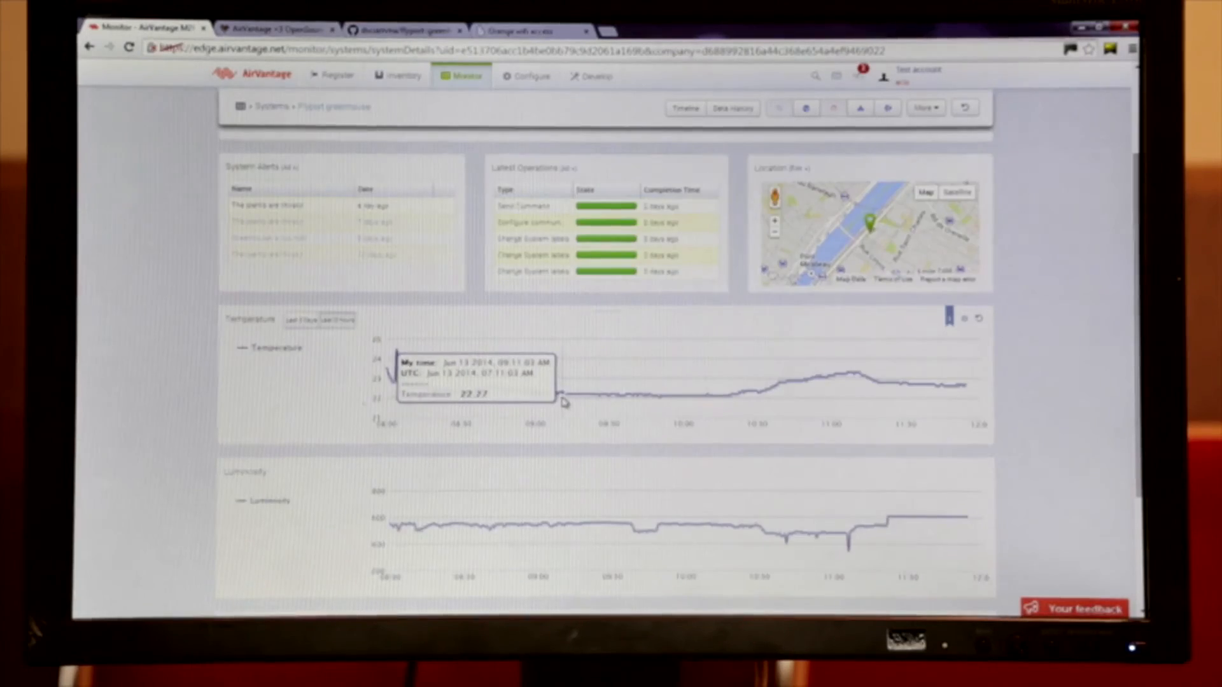
scroll(down, 3)
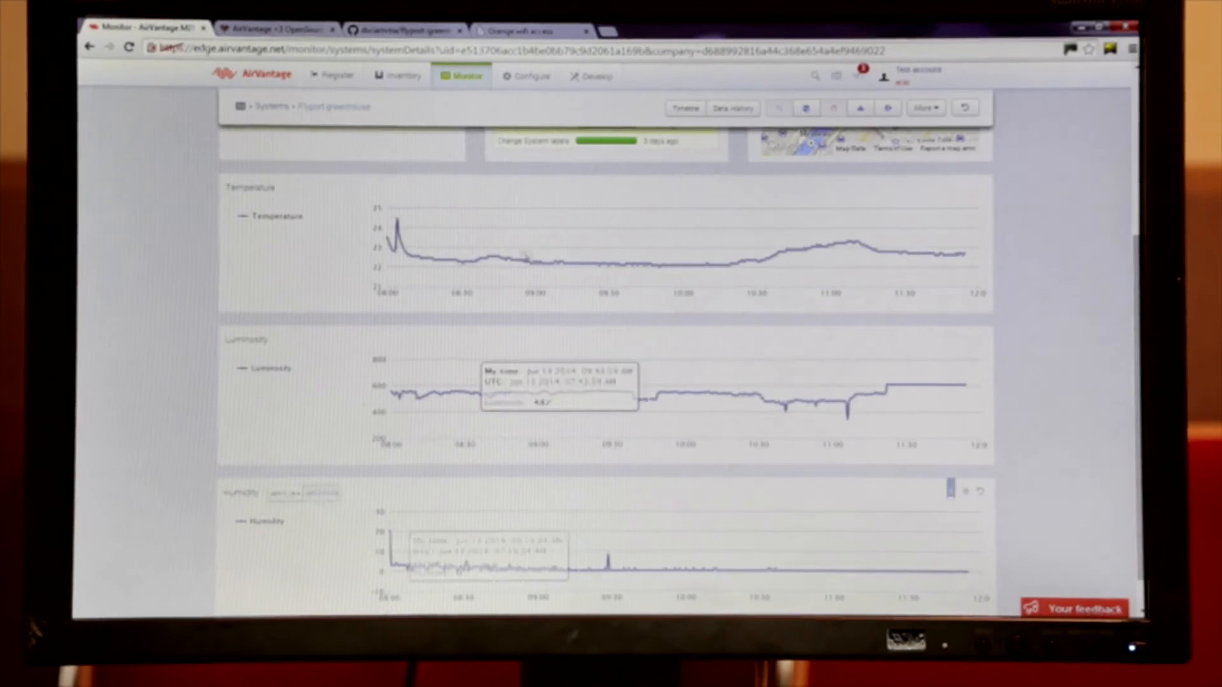
mouse_move(837, 576)
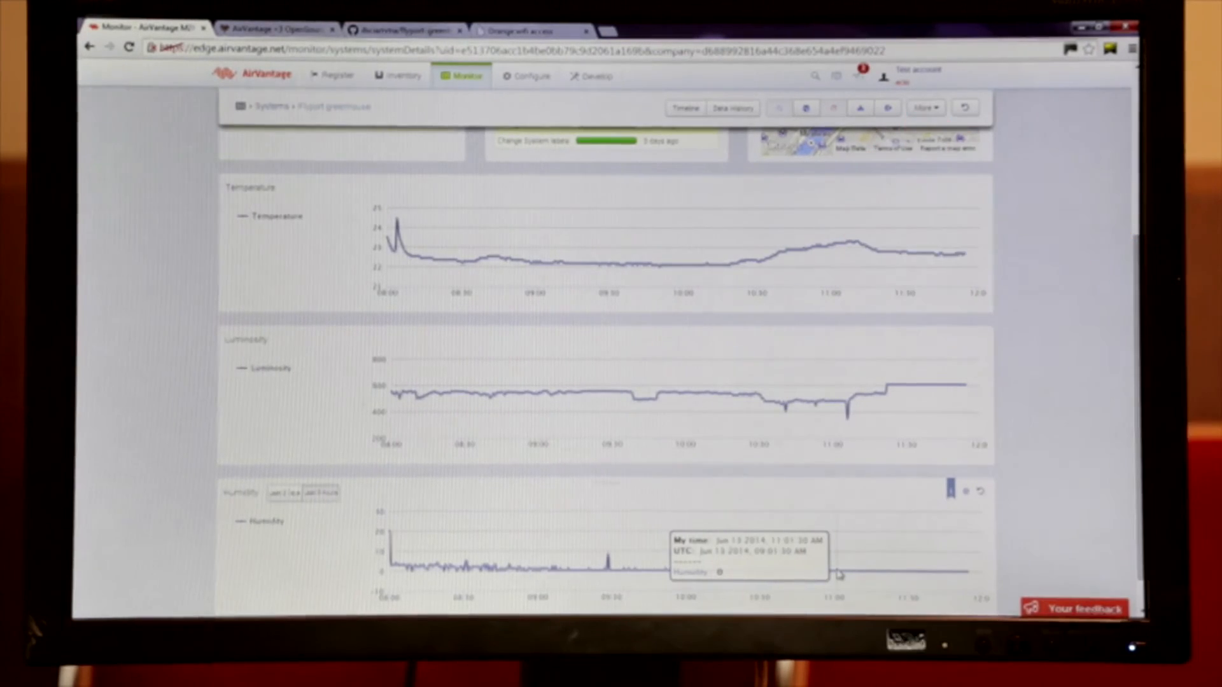